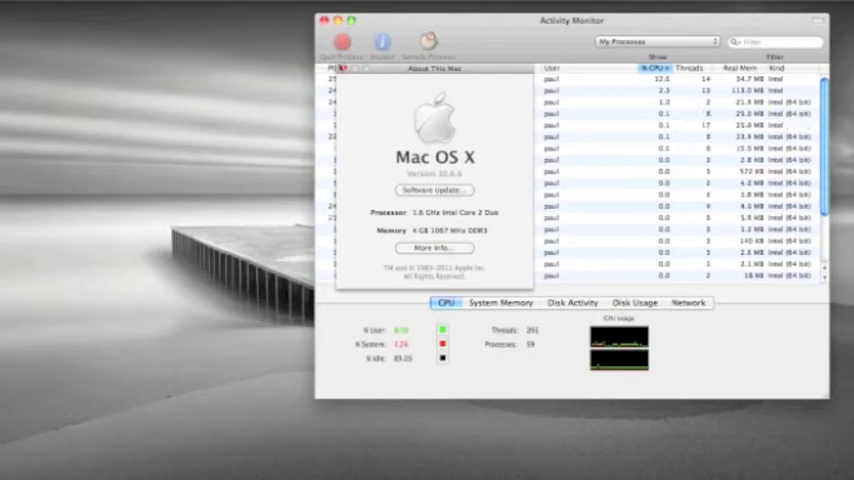
Close About This Mac and view System Memory, Disk Activity and Disk Usage statistics
{"action": "left_click", "coordinate": [339, 68]}
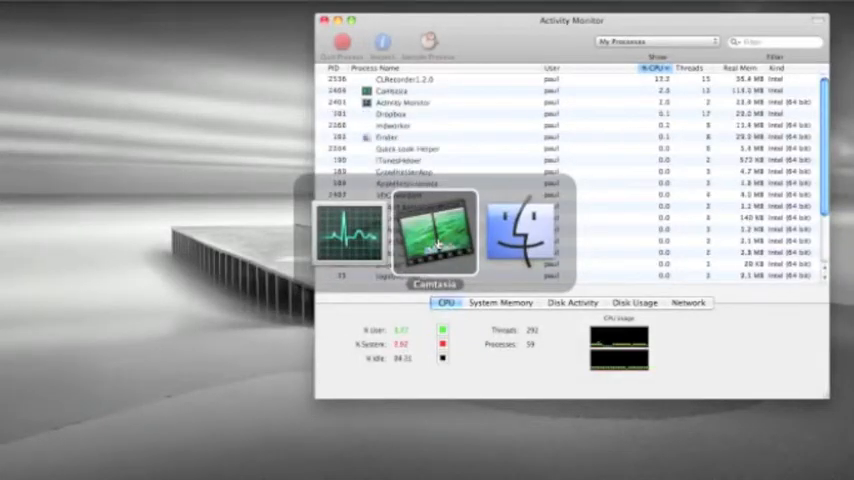
{"action": "left_click", "coordinate": [500, 303]}
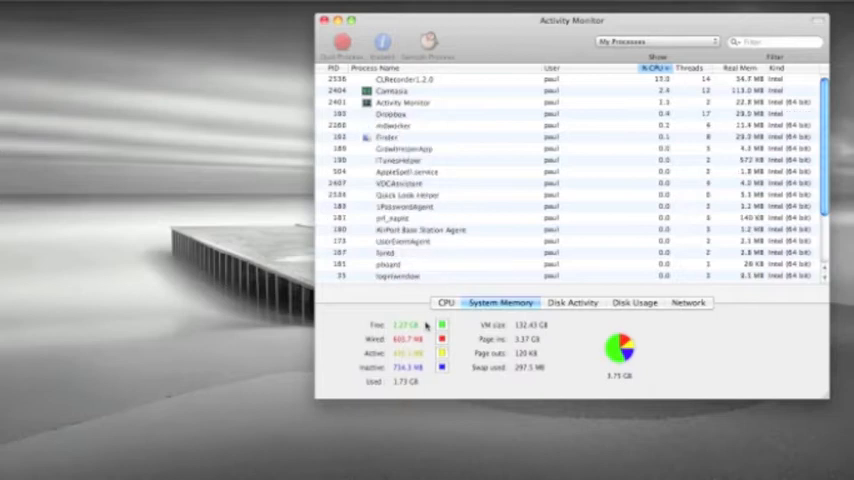
{"action": "left_click", "coordinate": [572, 303]}
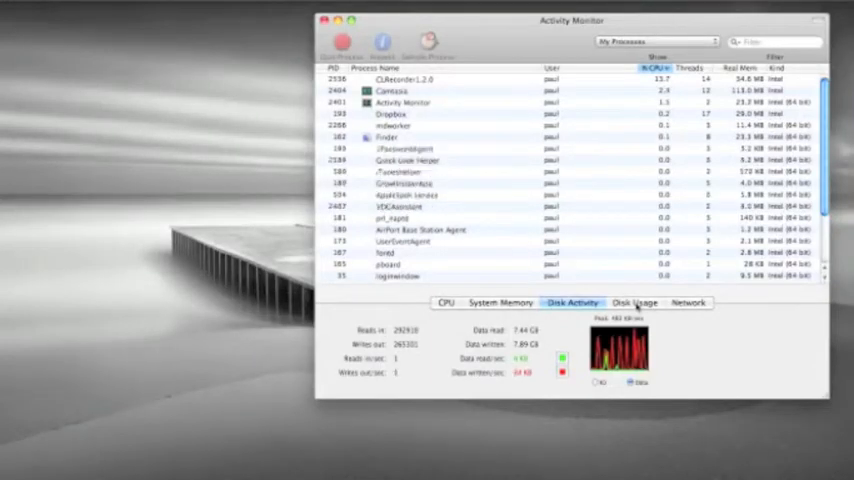
{"action": "left_click", "coordinate": [634, 303]}
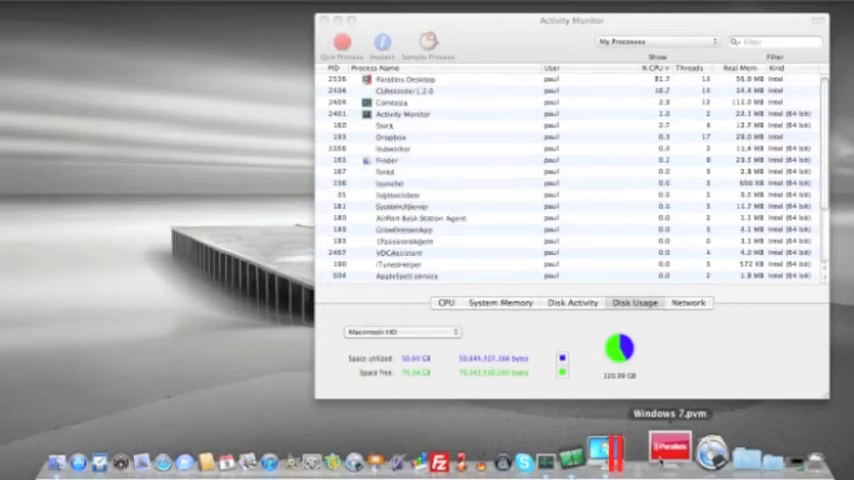
{"action": "left_click", "coordinate": [670, 450]}
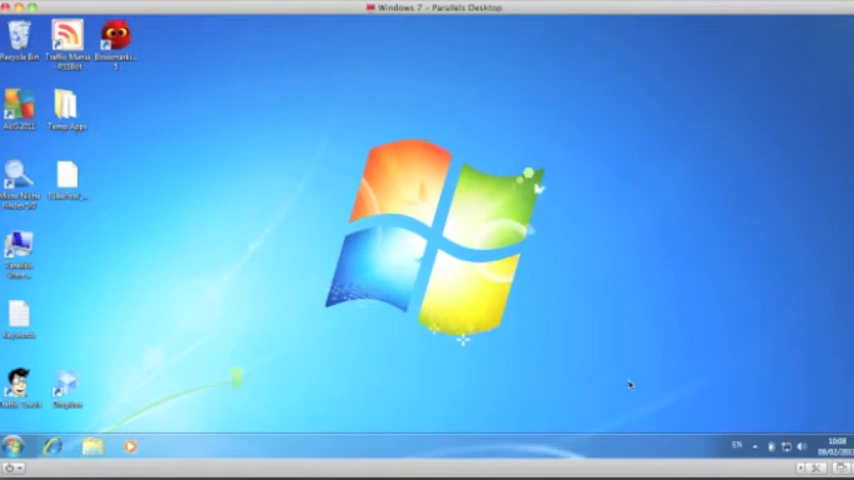
{"action": "mouse_move", "coordinate": [448, 278]}
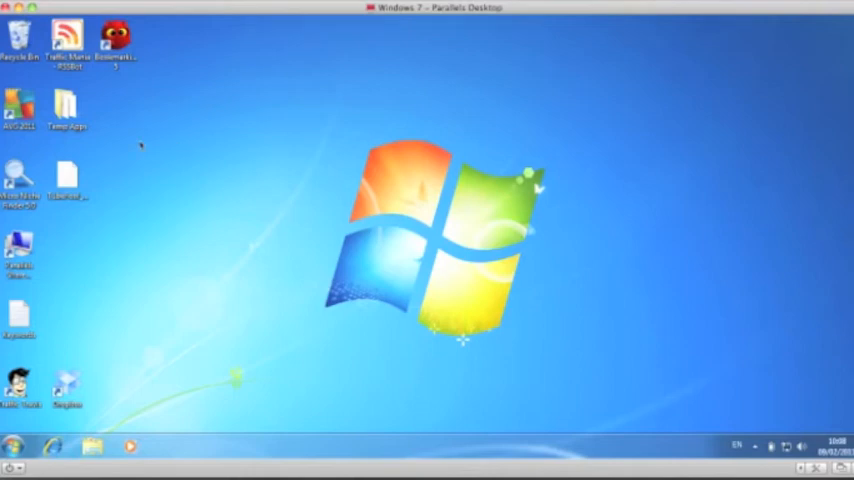
{"action": "mouse_move", "coordinate": [95, 320]}
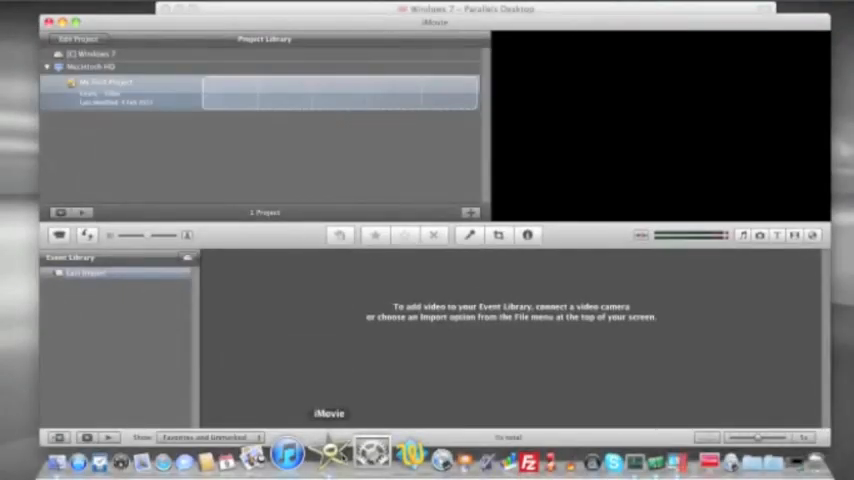
Open the empty My First Project, then close the iMovie window
{"action": "left_click", "coordinate": [115, 95]}
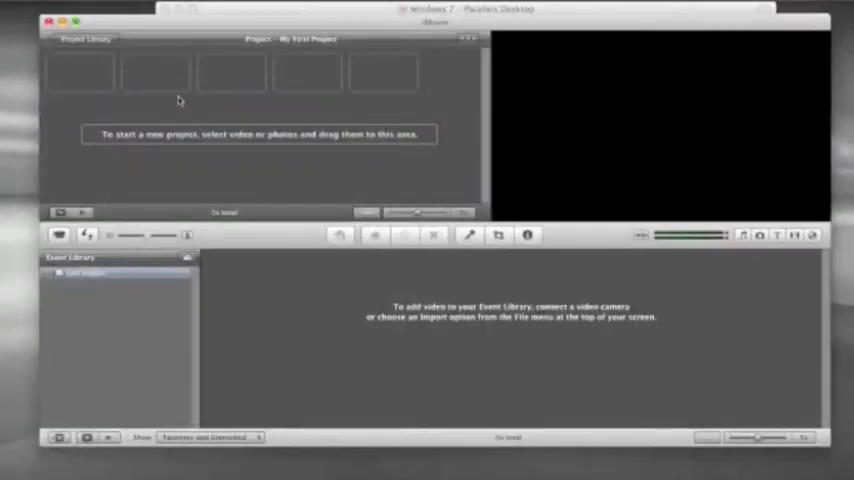
{"action": "mouse_move", "coordinate": [156, 70]}
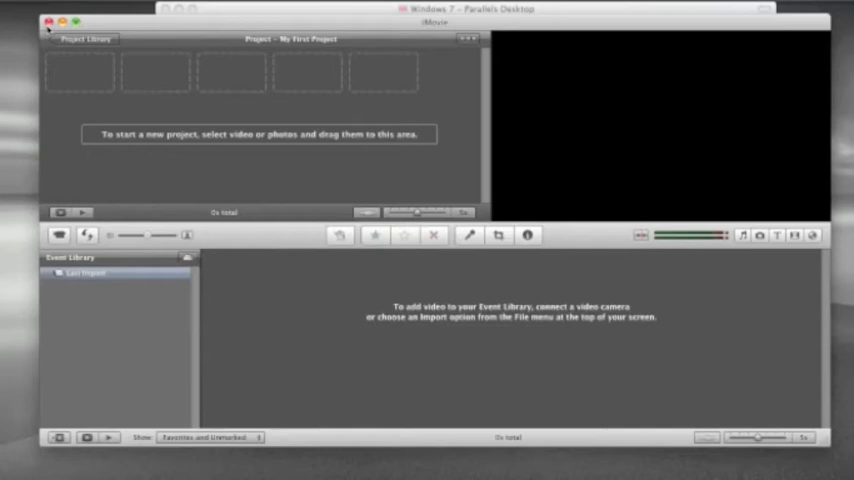
{"action": "left_click", "coordinate": [61, 22]}
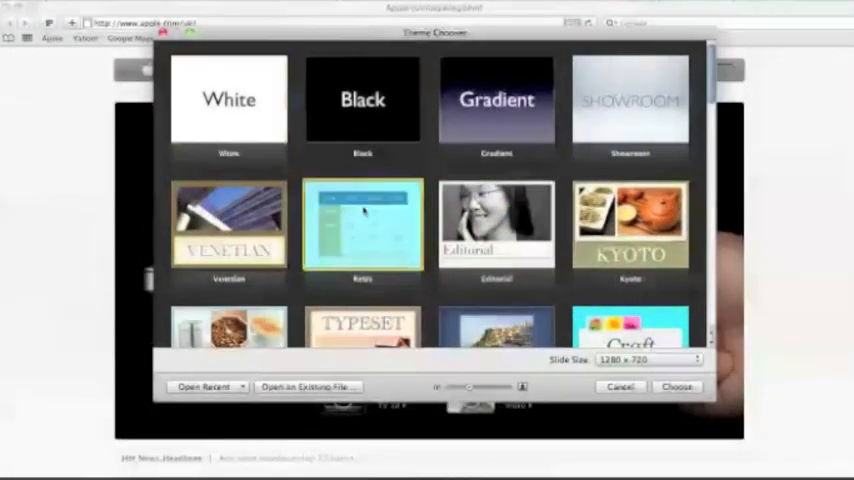
Create a Retro-themed presentation, then close it without saving changes
{"action": "left_click", "coordinate": [677, 387]}
{"action": "type", "text": "test"}
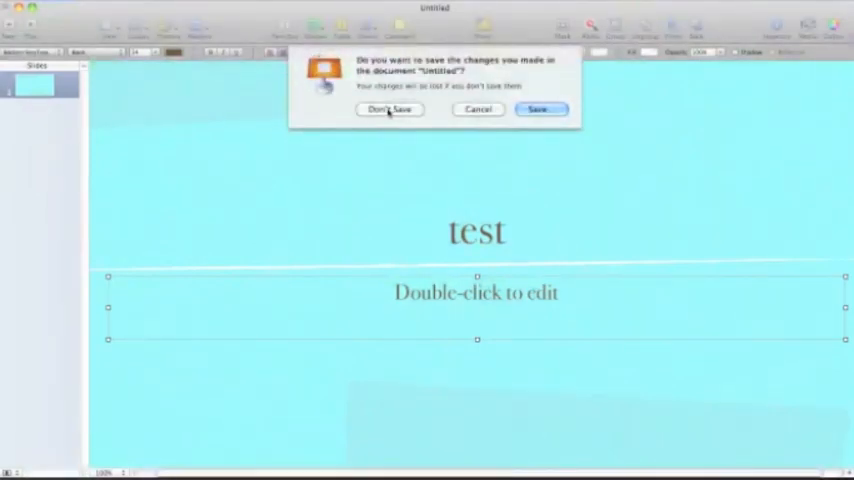
{"action": "left_click", "coordinate": [389, 109]}
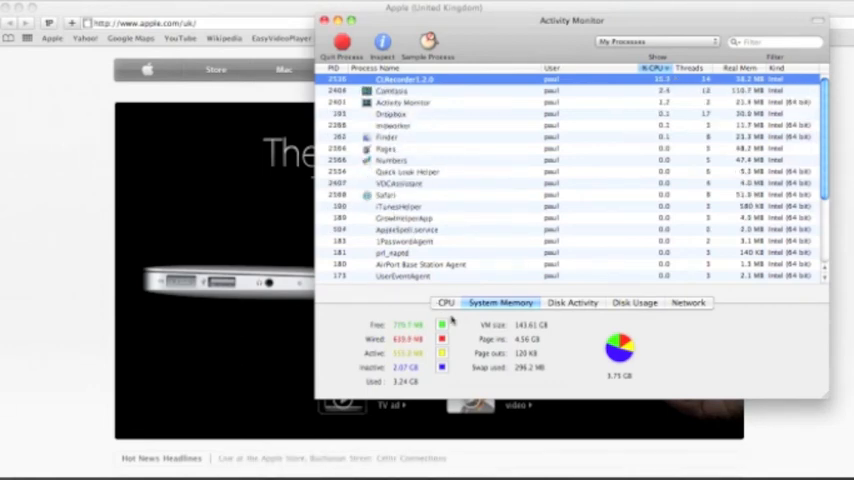
Show CPU usage statistics in Activity Monitor
{"action": "left_click", "coordinate": [446, 303]}
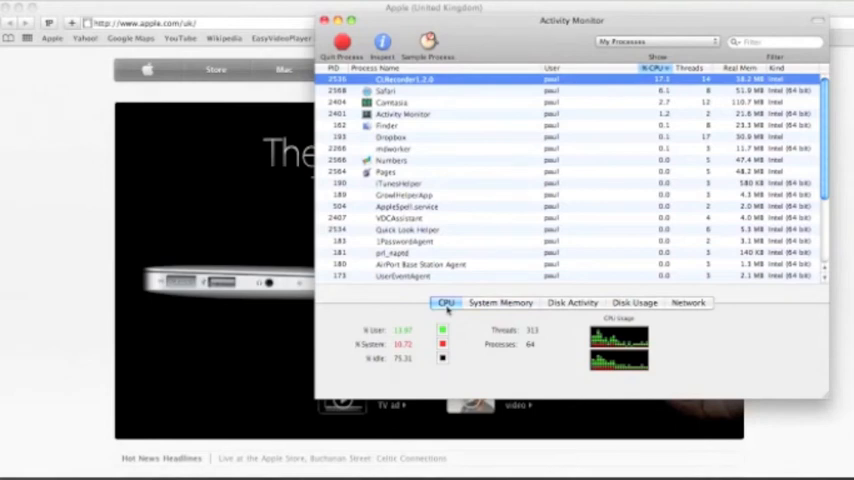